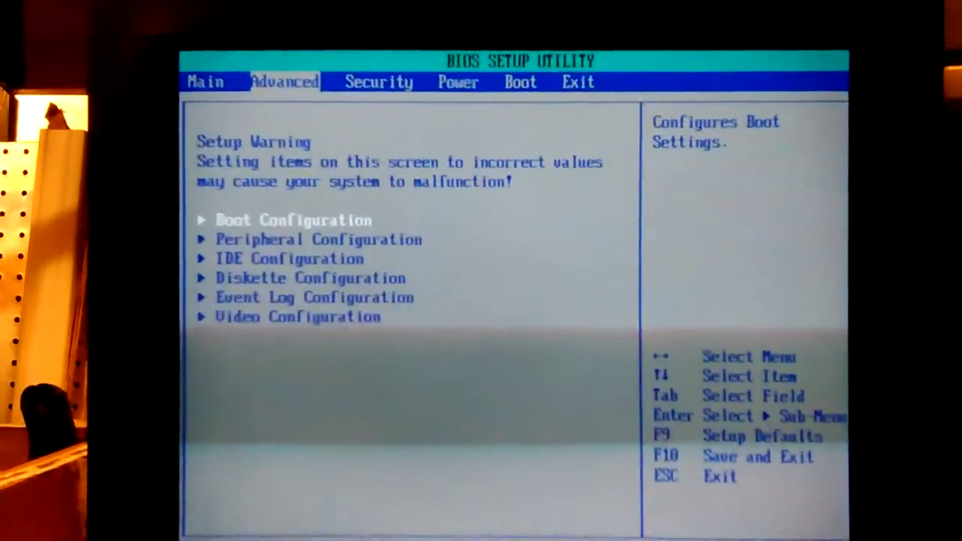
Move the selection down within the Advanced settings list of configuration submenus.
key("Down")
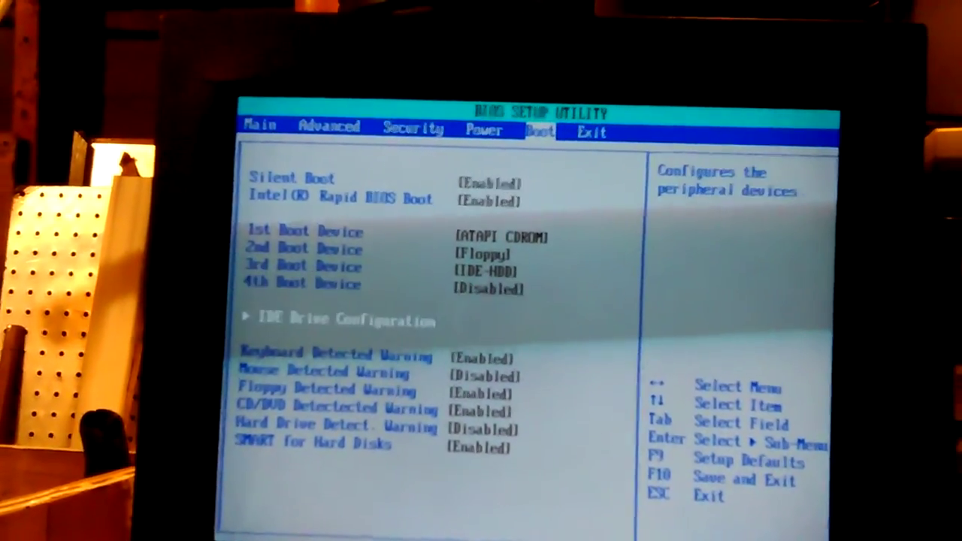
Review the Boot detection warnings: Keyboard, Floppy, CD/DVD and SMART Enabled; Mouse and Hard Drive Disabled.
key("down")
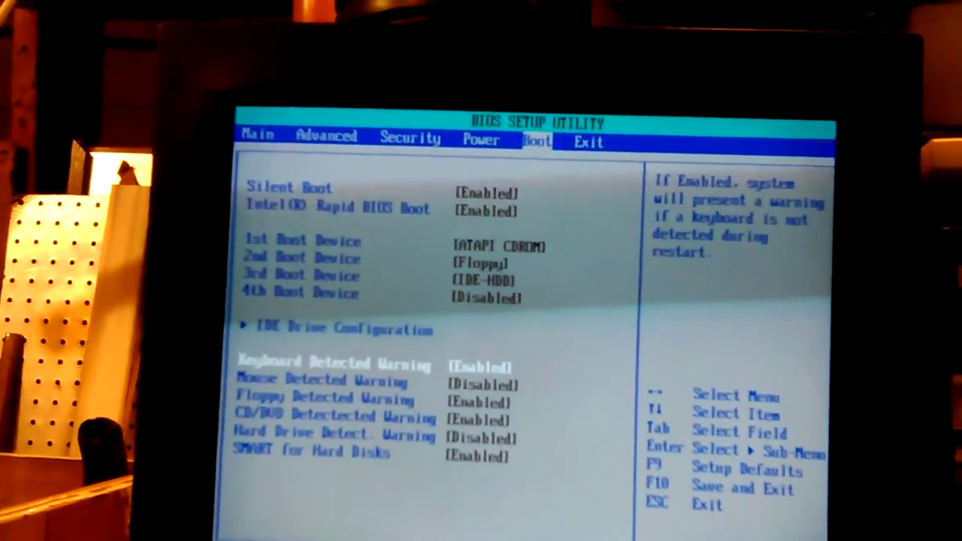
key("Down")
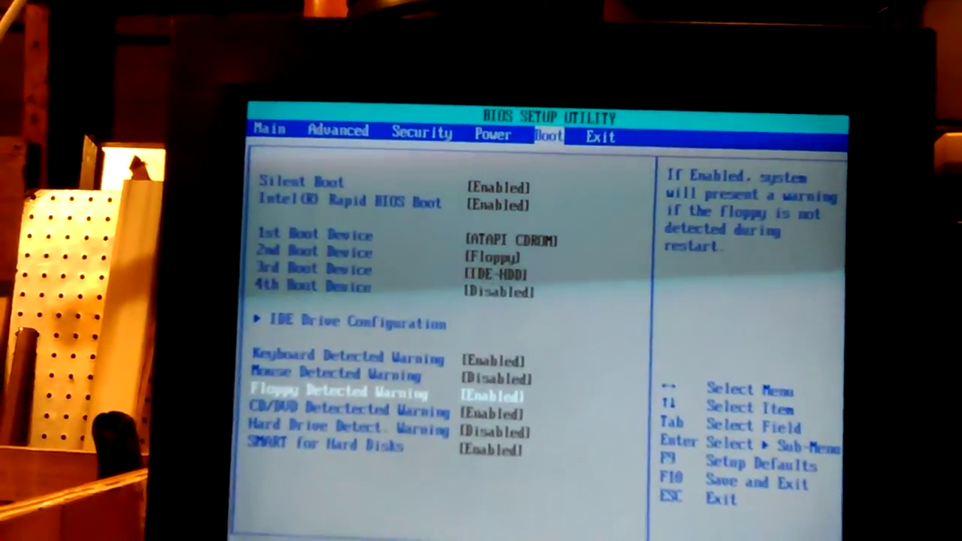
key("down")
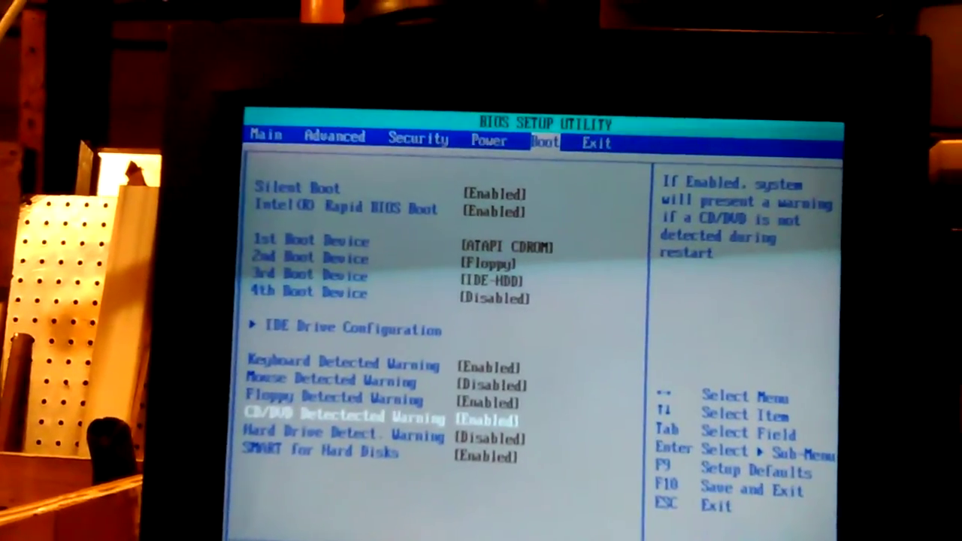
key("Down")
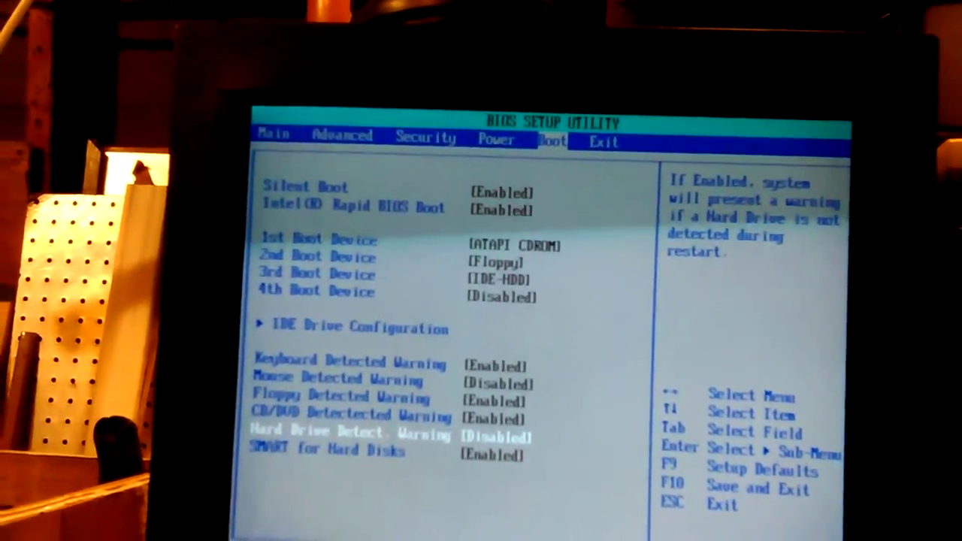
key("Down")
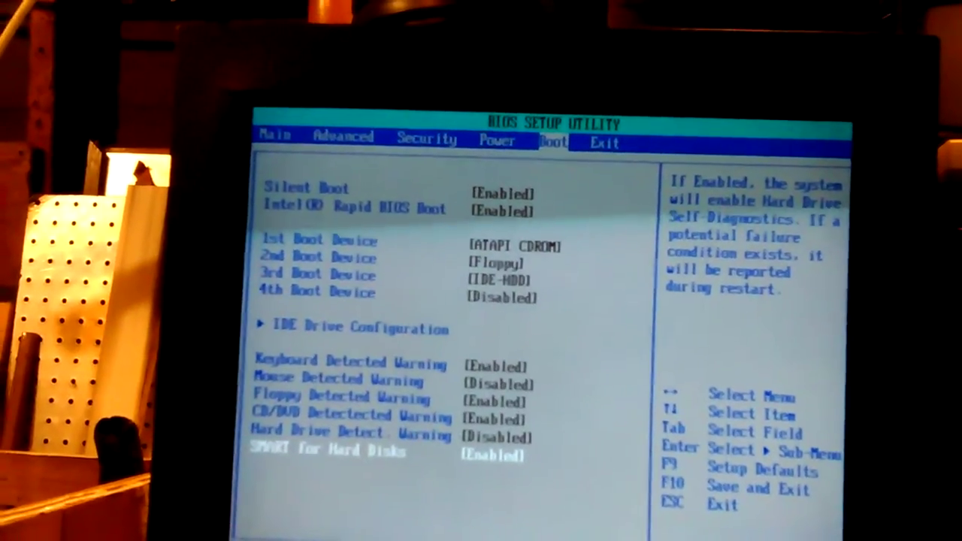